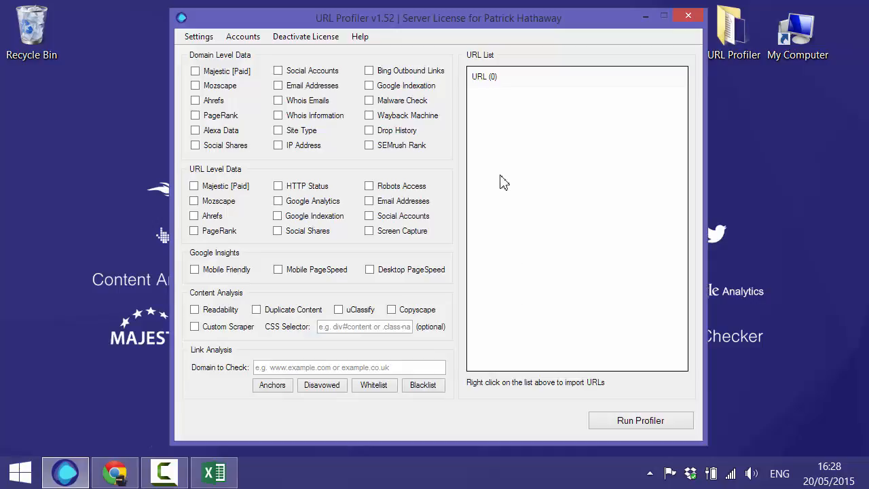
mouse_move(489, 118)
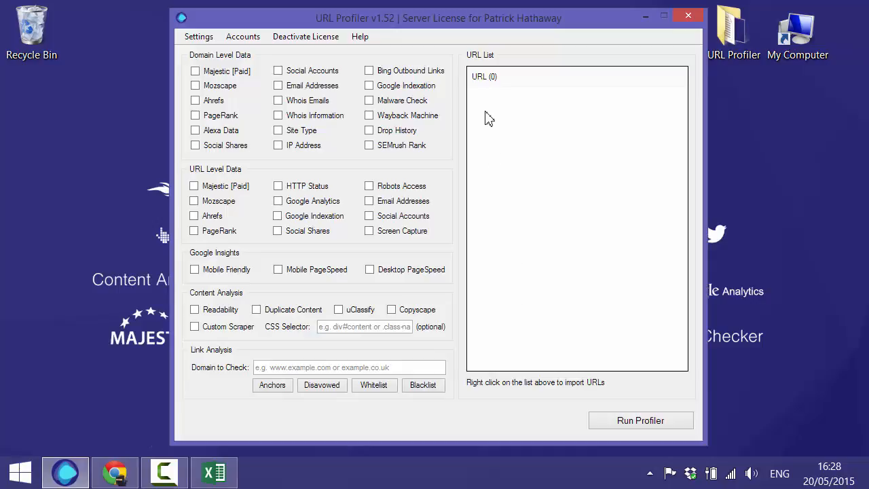
mouse_move(496, 134)
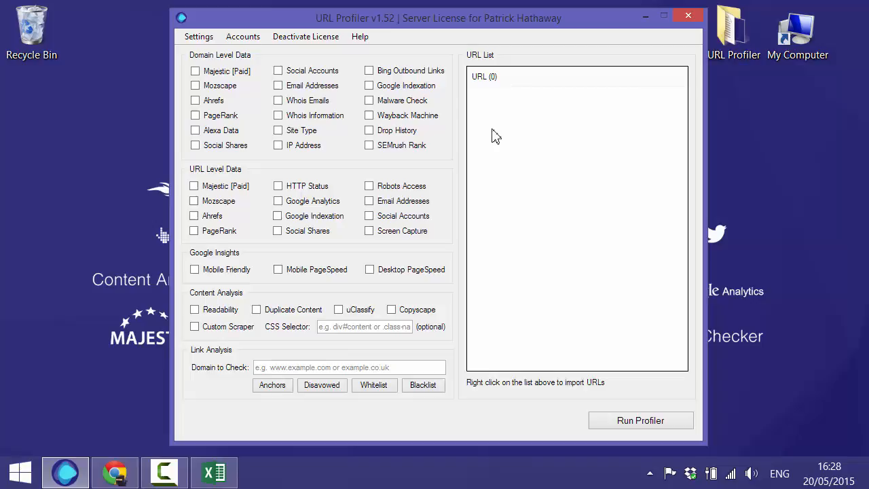
mouse_move(435, 247)
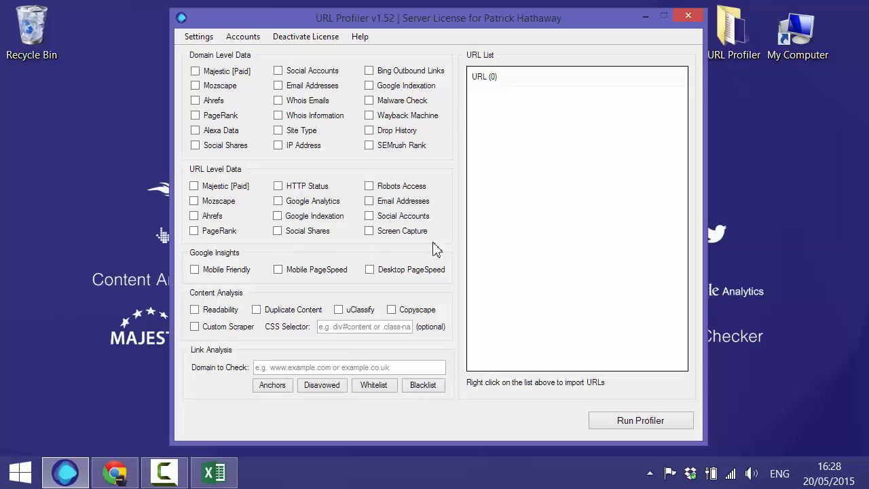
mouse_move(506, 171)
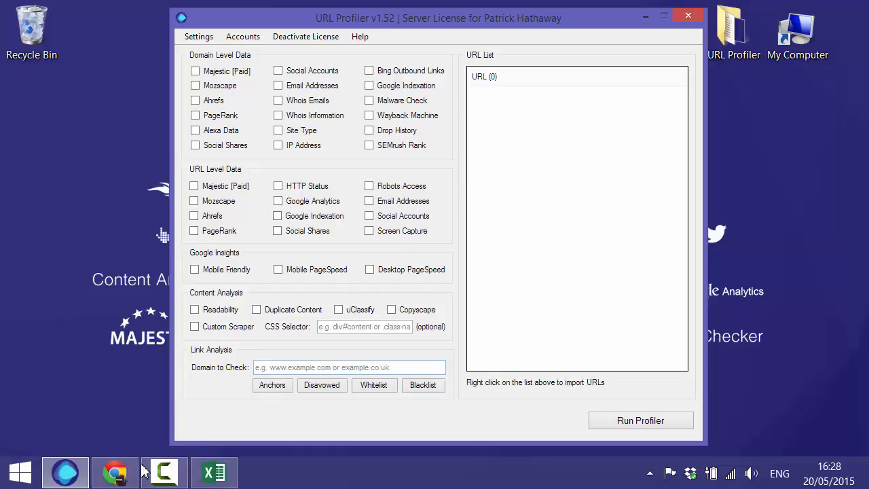
Import the 76 URLs from the urlprofiler.com XML sitemap index into the URL List
click(114, 471)
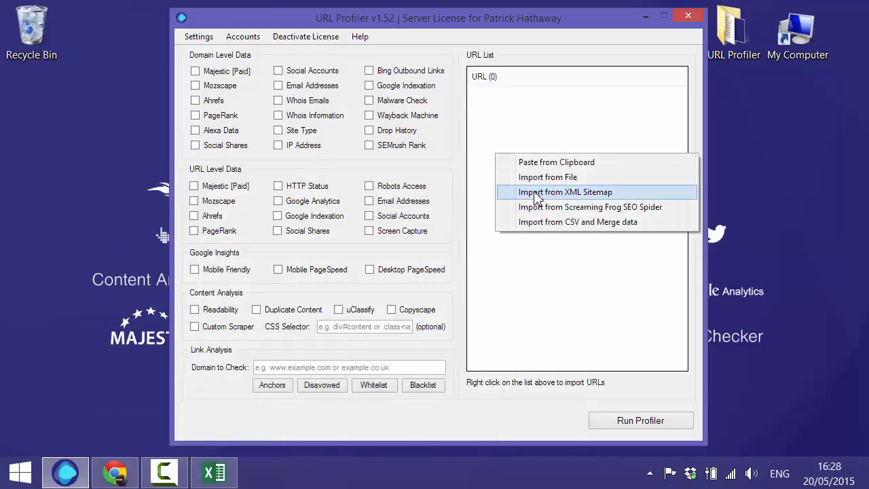
click(565, 192)
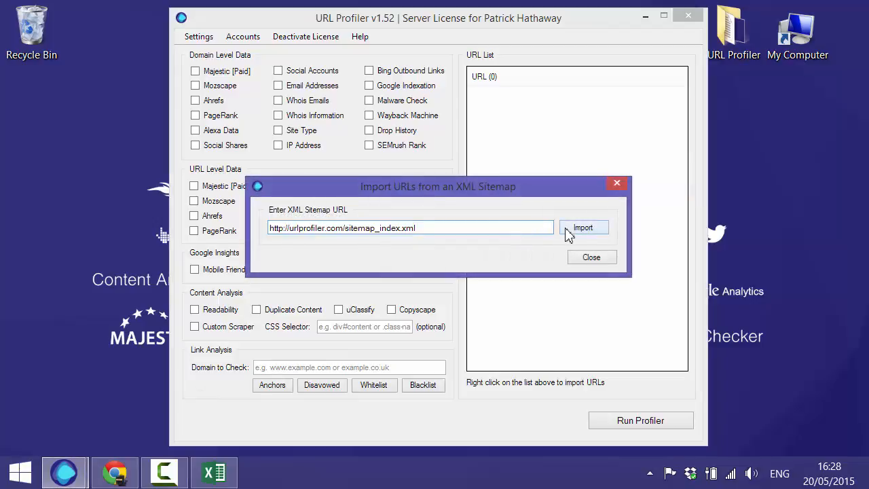
click(583, 228)
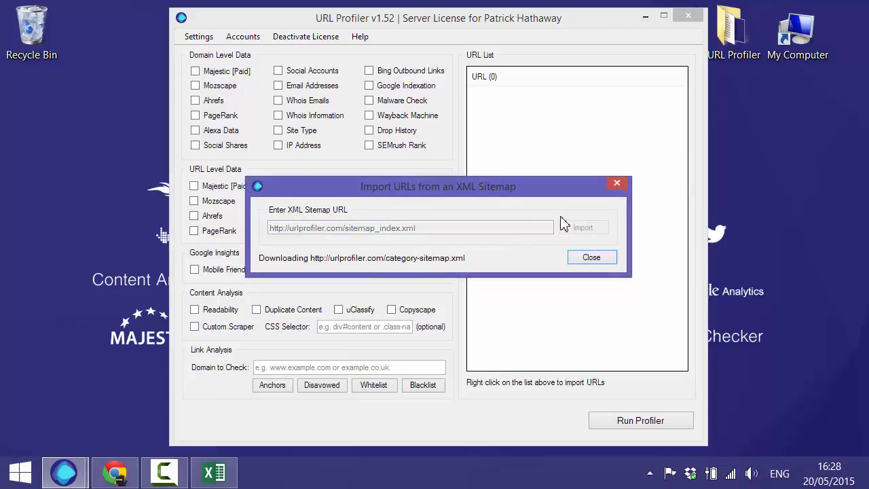
click(591, 256)
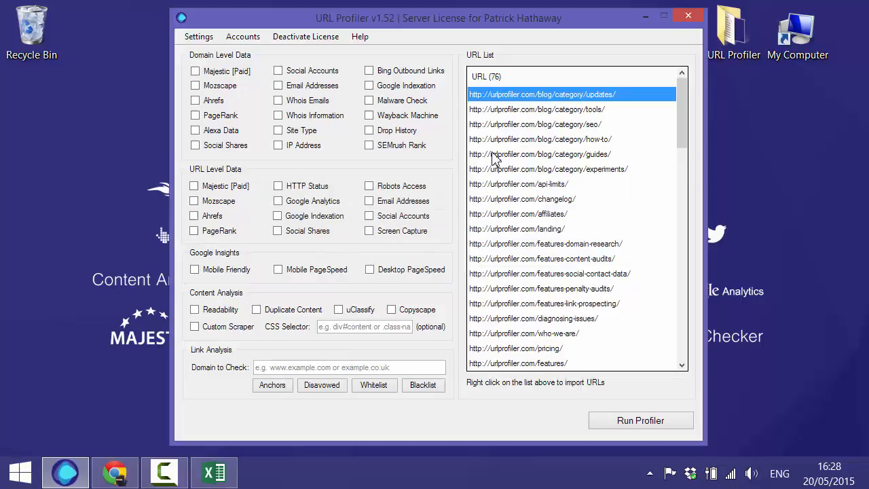
mouse_move(366, 238)
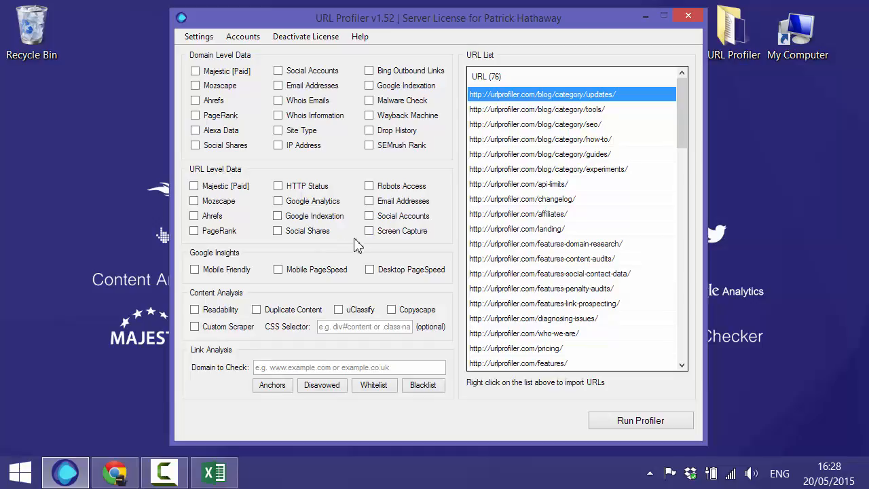
Enable Screen Capture at 1280×800 desktop and 320×480 phone portrait resolutions
click(369, 230)
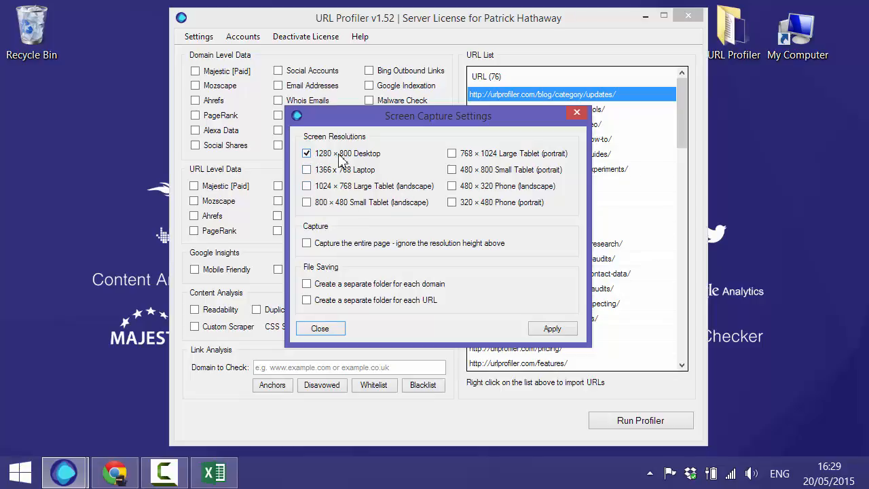
mouse_move(404, 189)
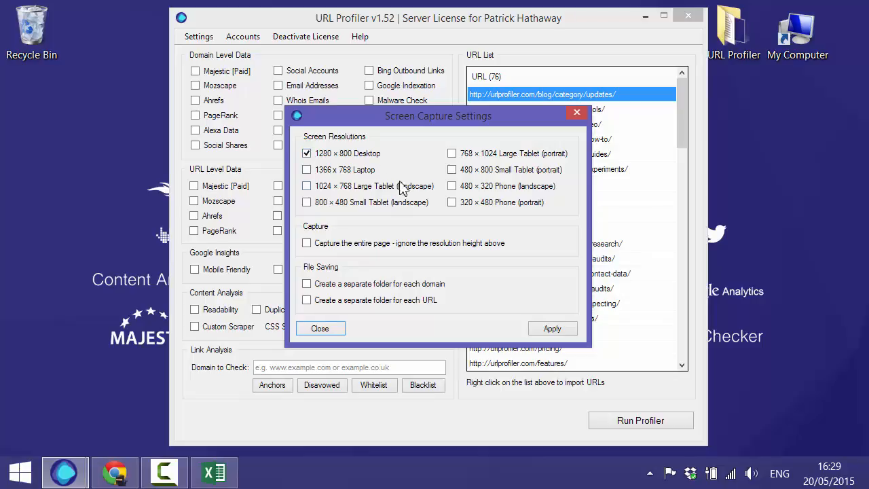
click(452, 203)
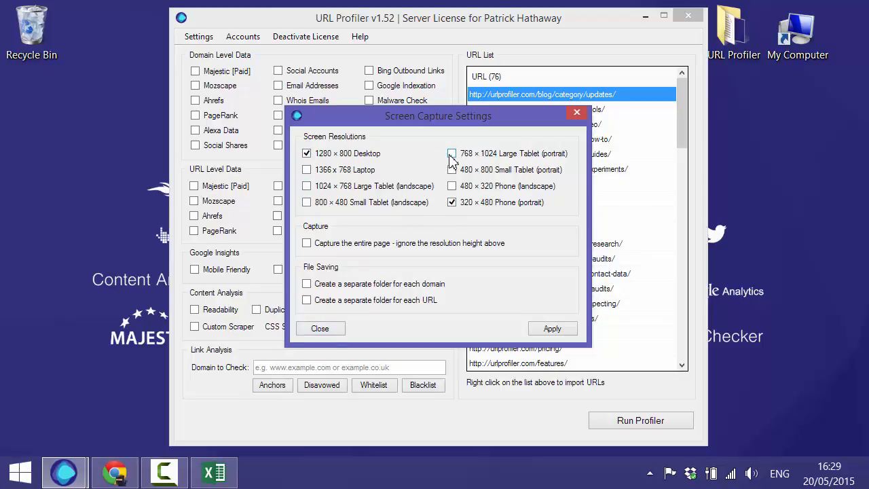
click(452, 153)
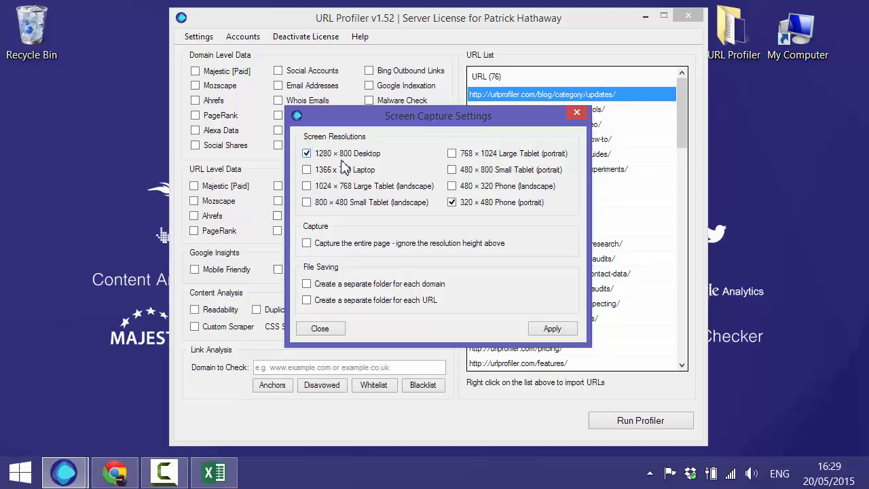
mouse_move(329, 163)
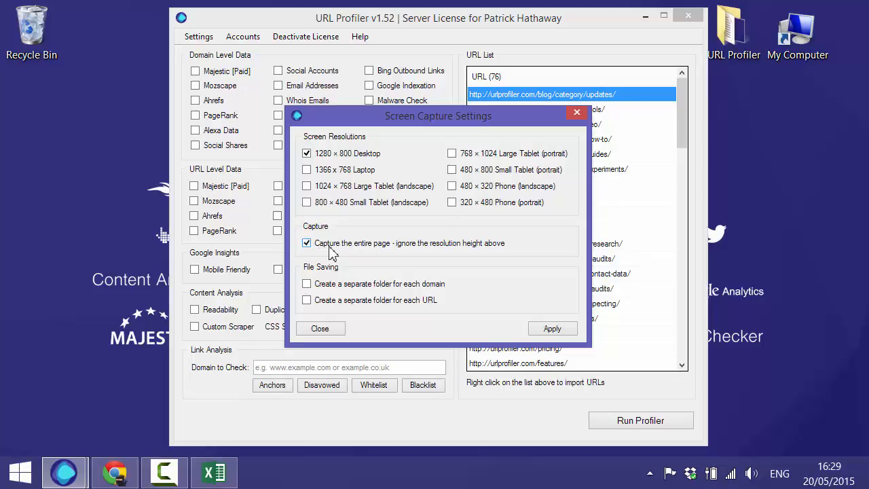
mouse_move(350, 225)
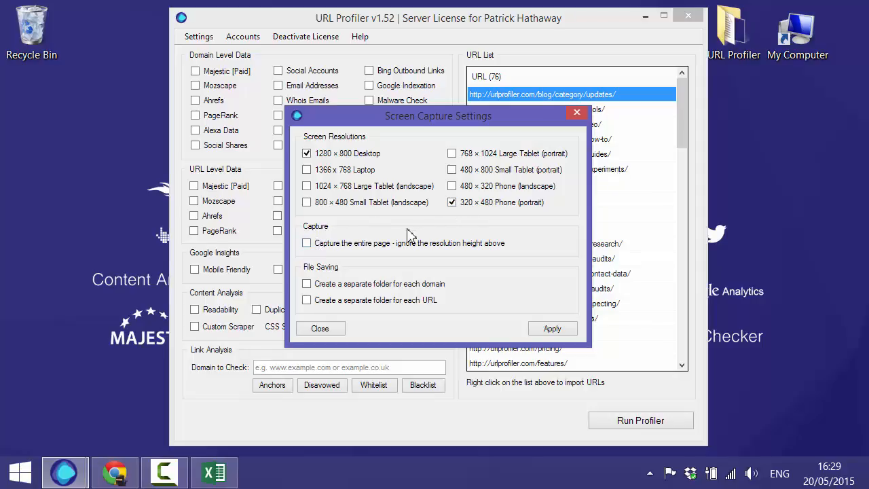
mouse_move(328, 286)
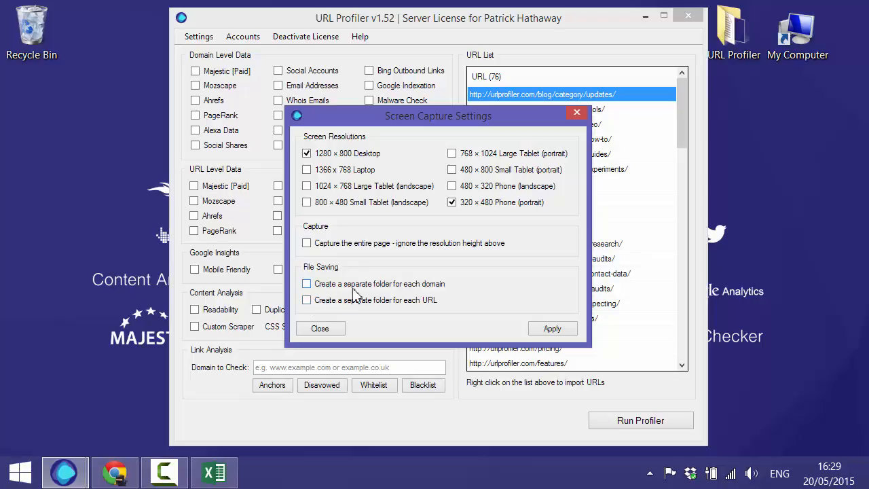
mouse_move(481, 289)
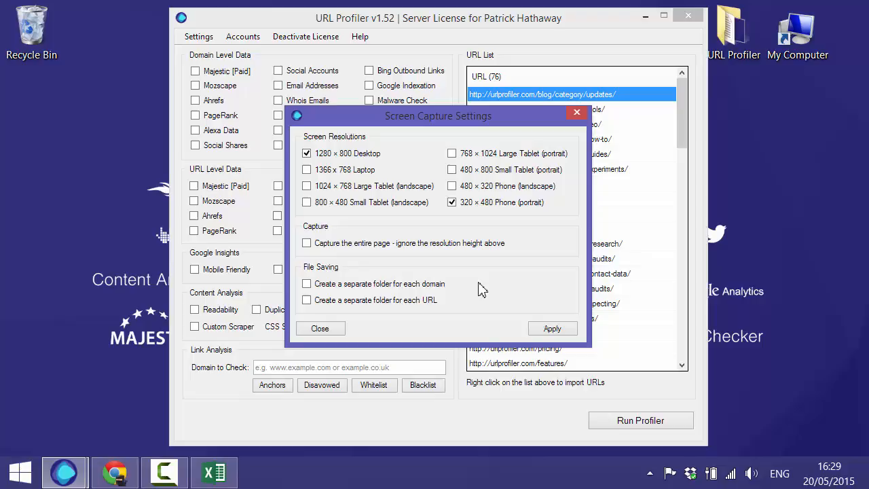
mouse_move(495, 285)
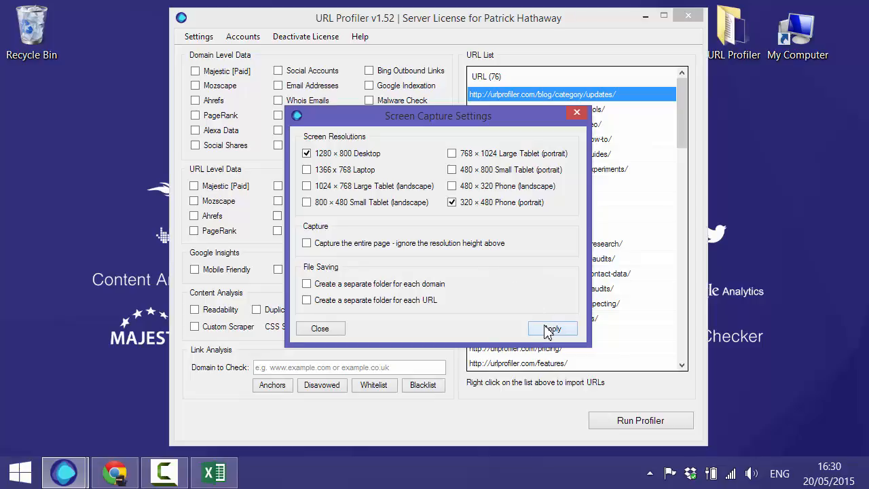
Run the profiler, save the results file to the Desktop, and minimize URL Profiler
click(553, 329)
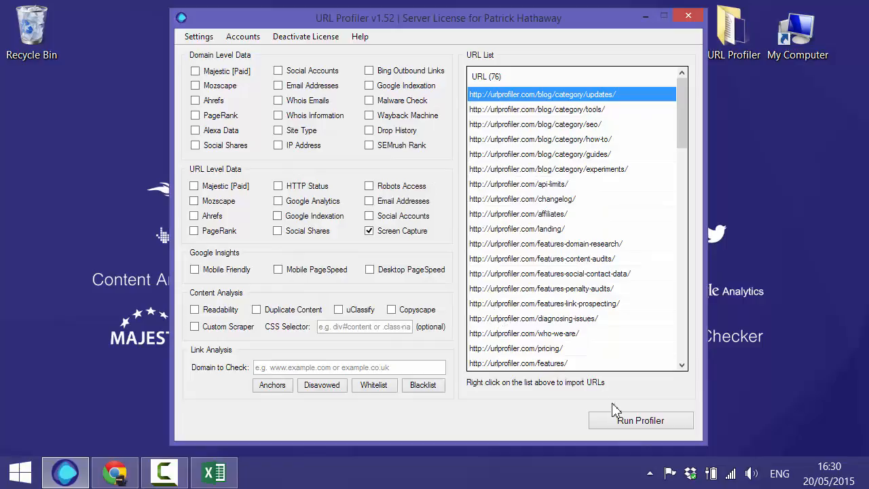
click(640, 420)
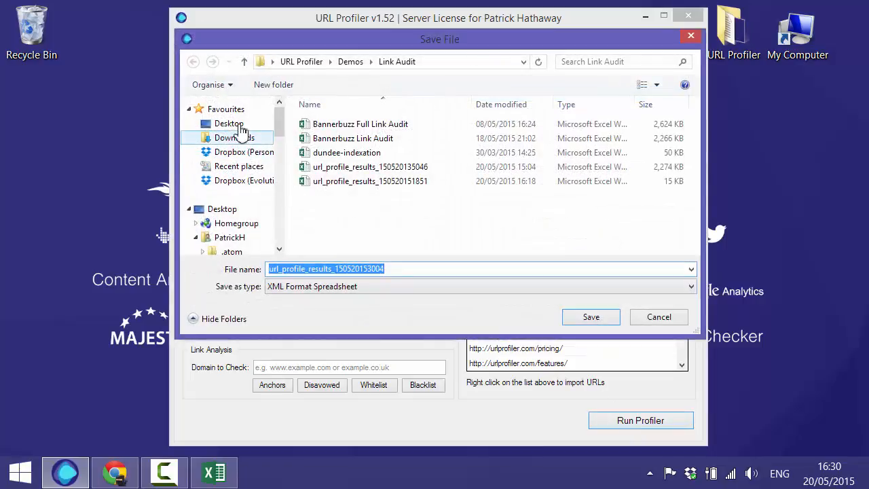
click(229, 123)
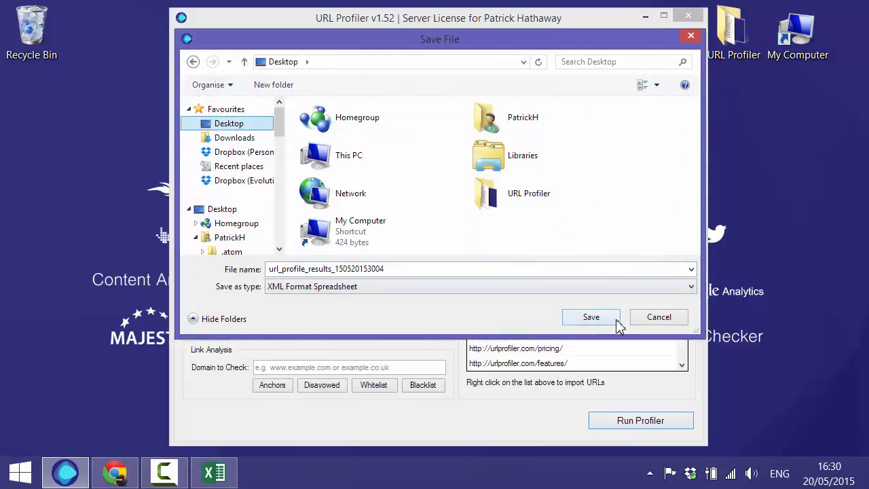
click(591, 316)
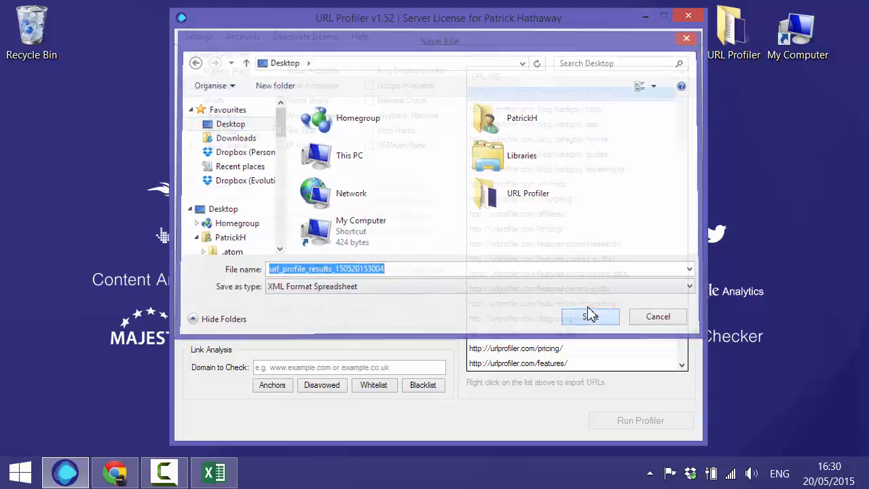
click(589, 316)
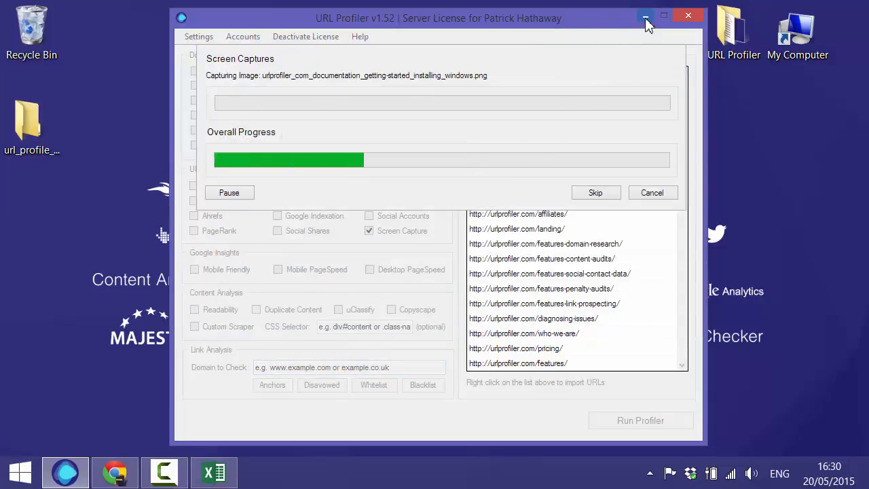
click(646, 16)
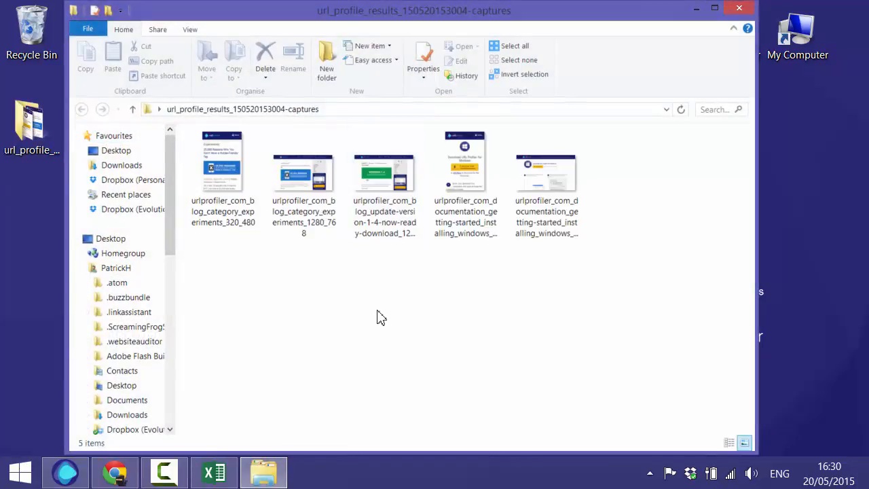
Preview the 320×480 experiments and 1280×768 bulk-screenshots captures, then scroll the captures folder
click(223, 163)
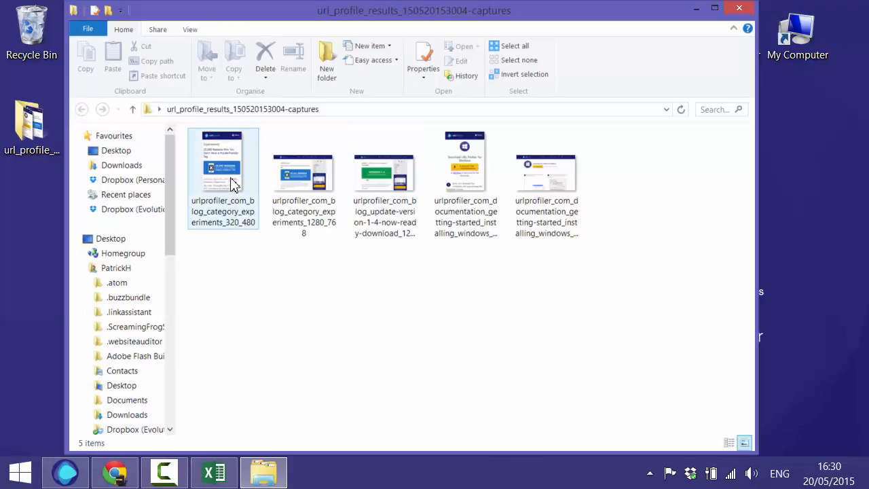
double_click(222, 163)
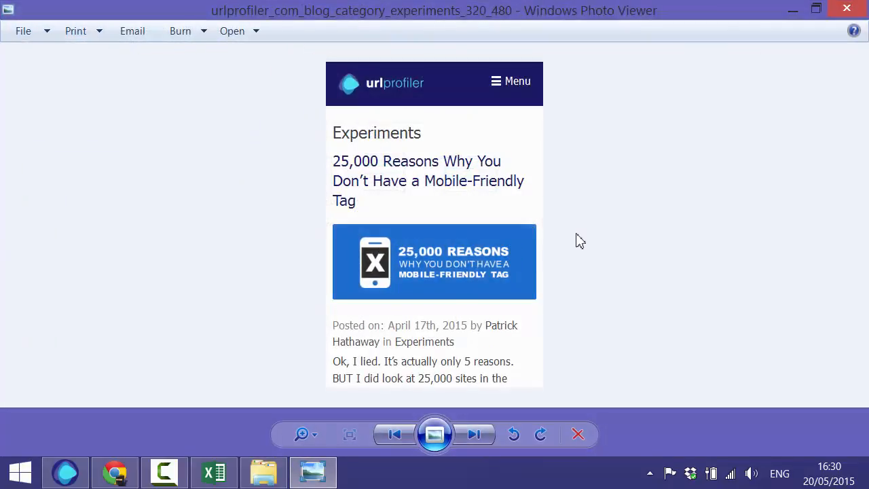
mouse_move(480, 43)
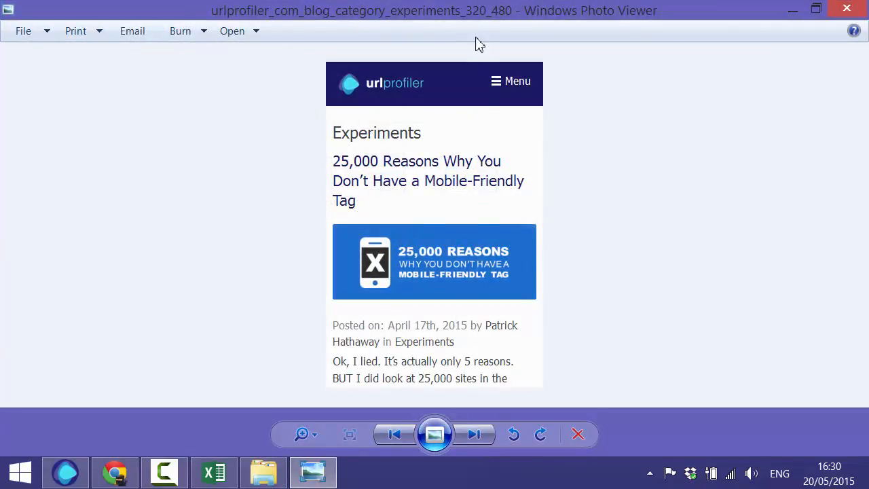
mouse_move(475, 21)
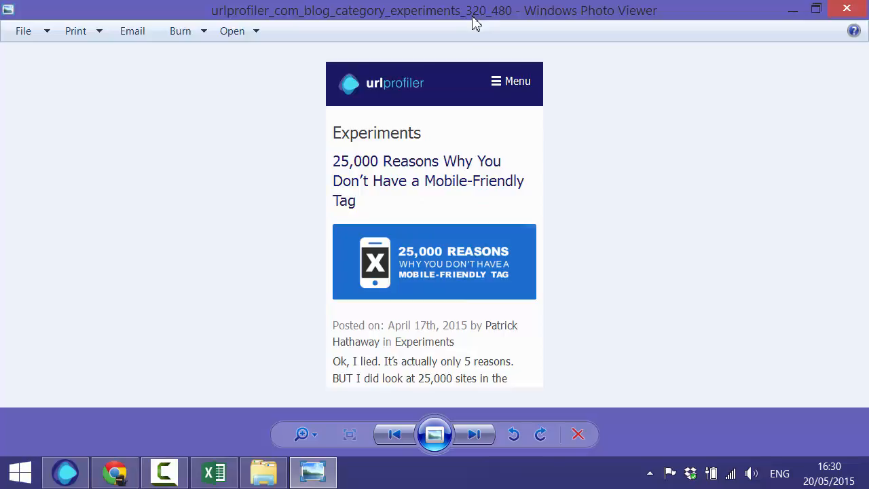
mouse_move(670, 104)
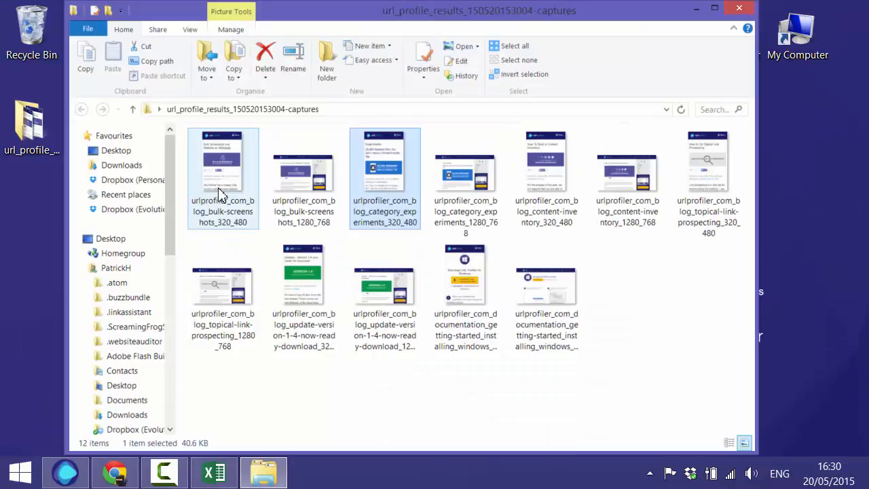
click(304, 170)
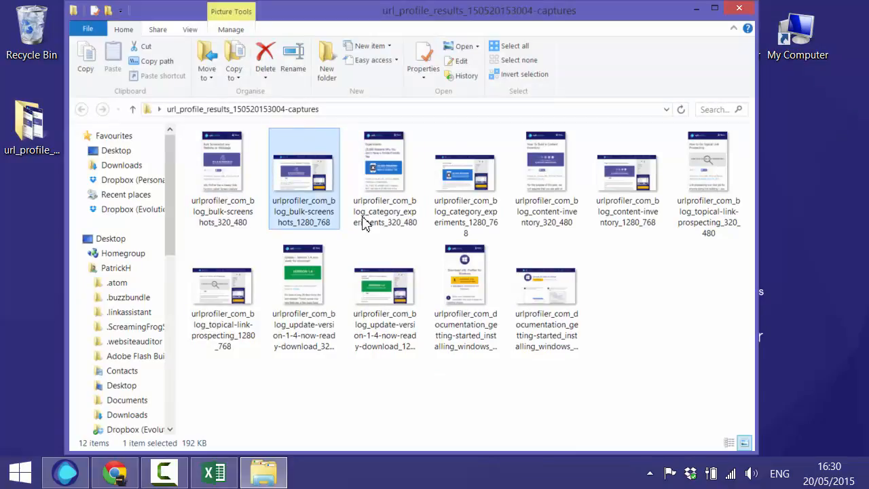
double_click(304, 161)
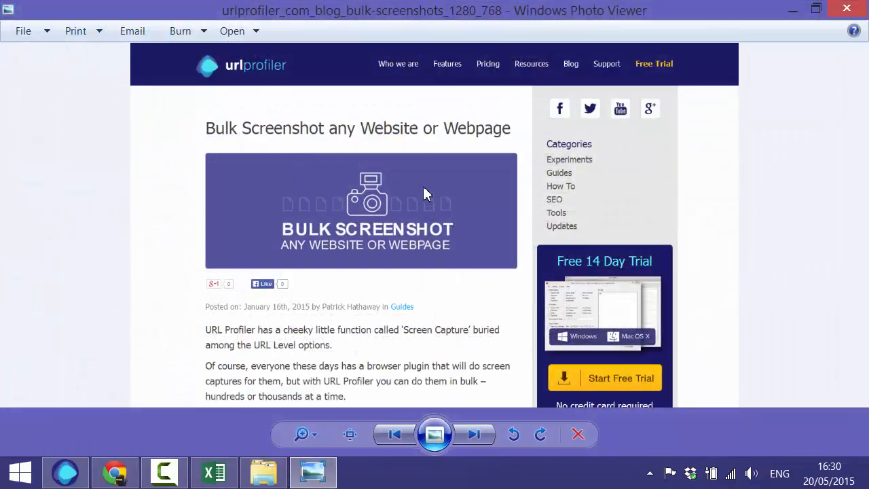
mouse_move(397, 141)
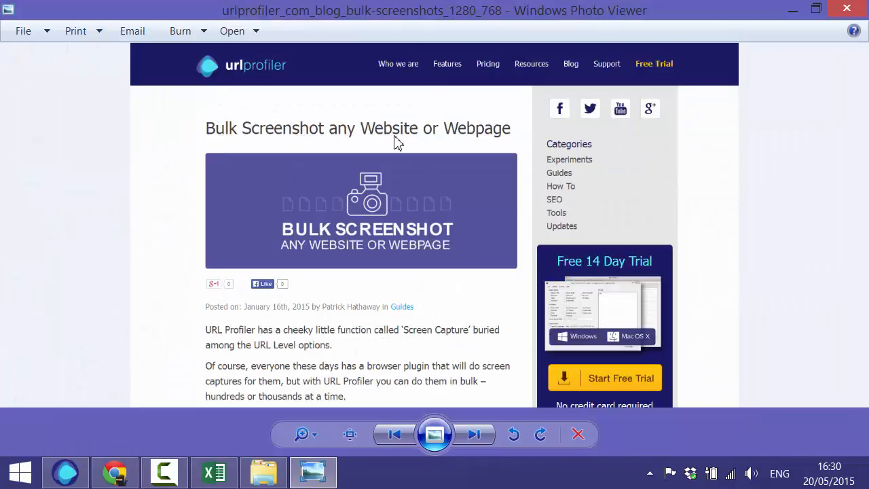
mouse_move(459, 140)
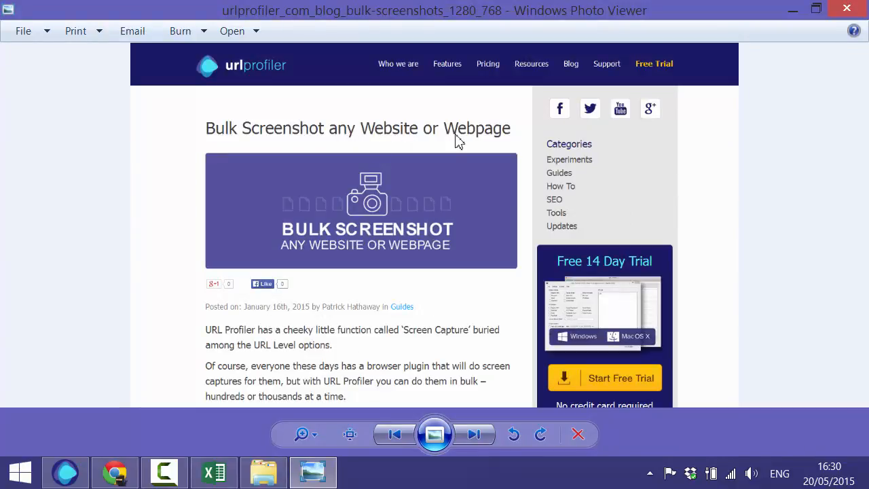
mouse_move(465, 285)
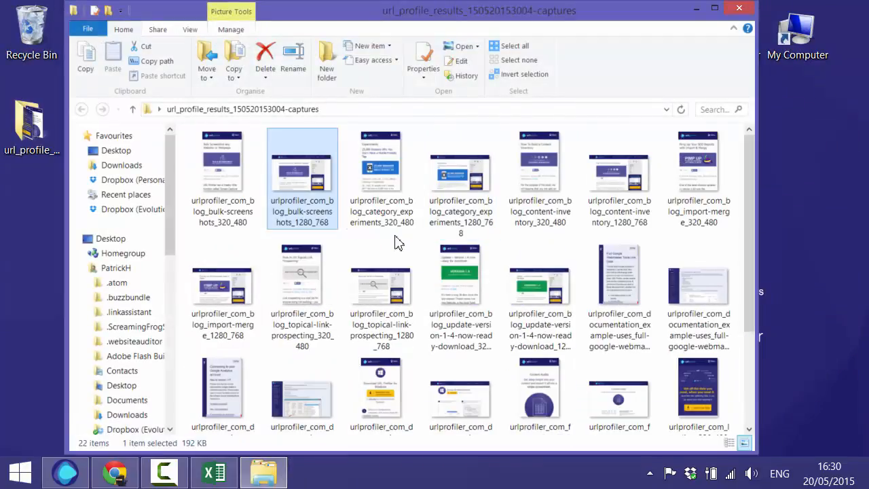
scroll(down, 3)
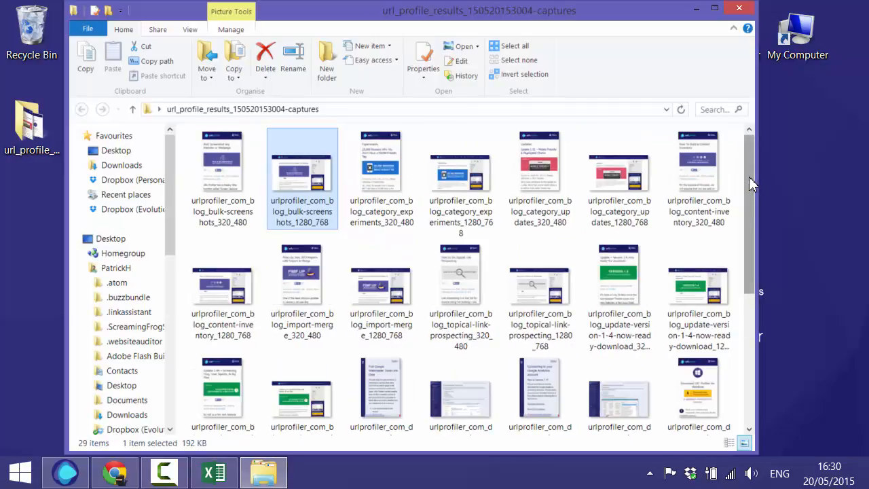
scroll(down, 3)
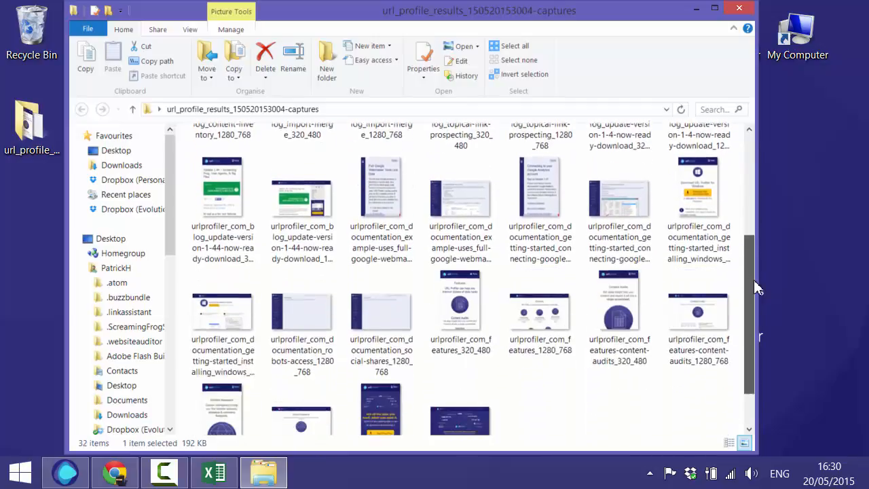
scroll(up, 3)
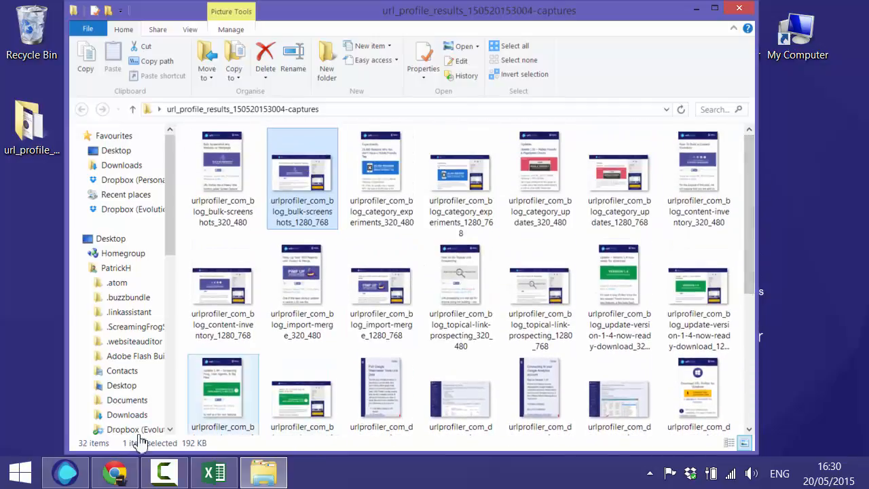